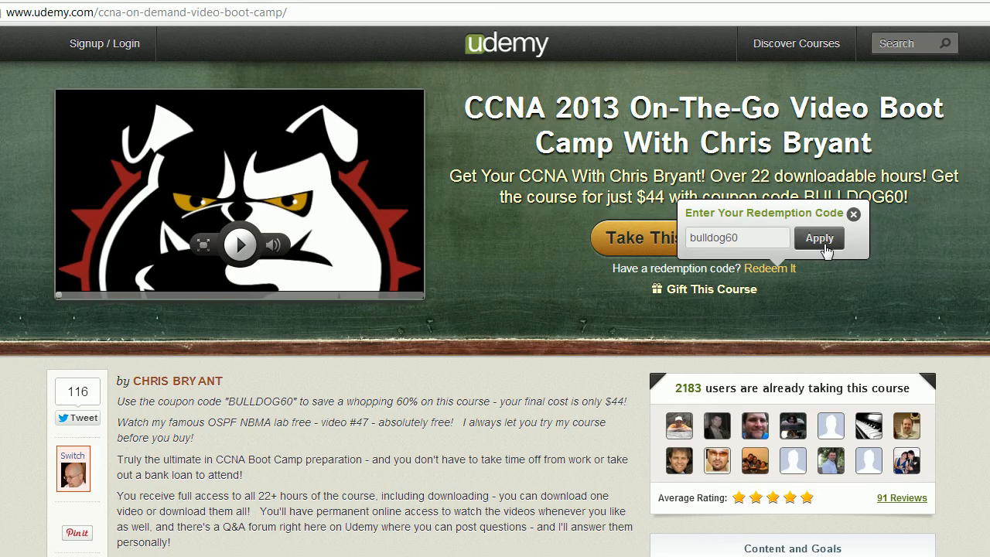
# - Apply the bulldog60 redemption code so the CCNA course price drops from $125 to $44
pyautogui.click(818, 238)
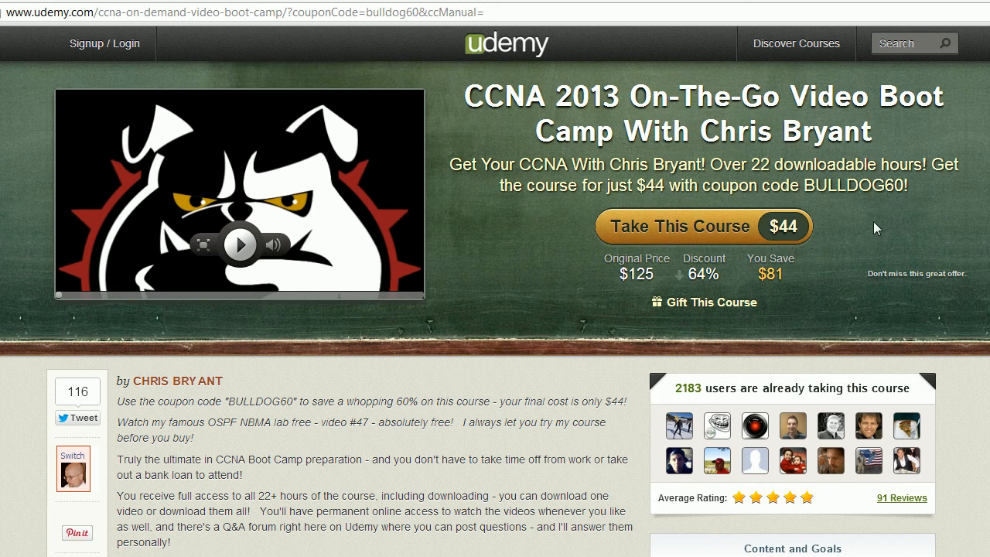
pyautogui.moveTo(706, 396)
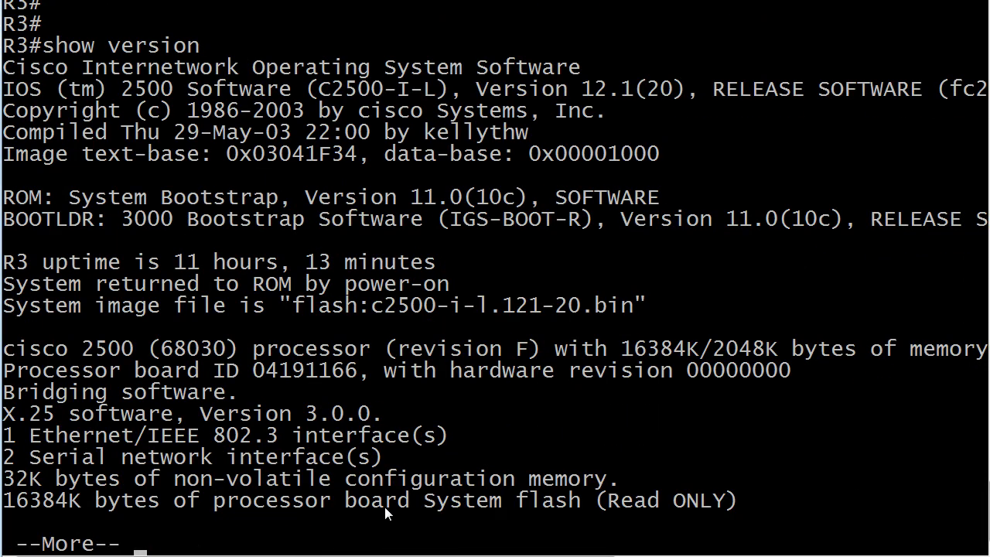
pyautogui.moveTo(312, 383)
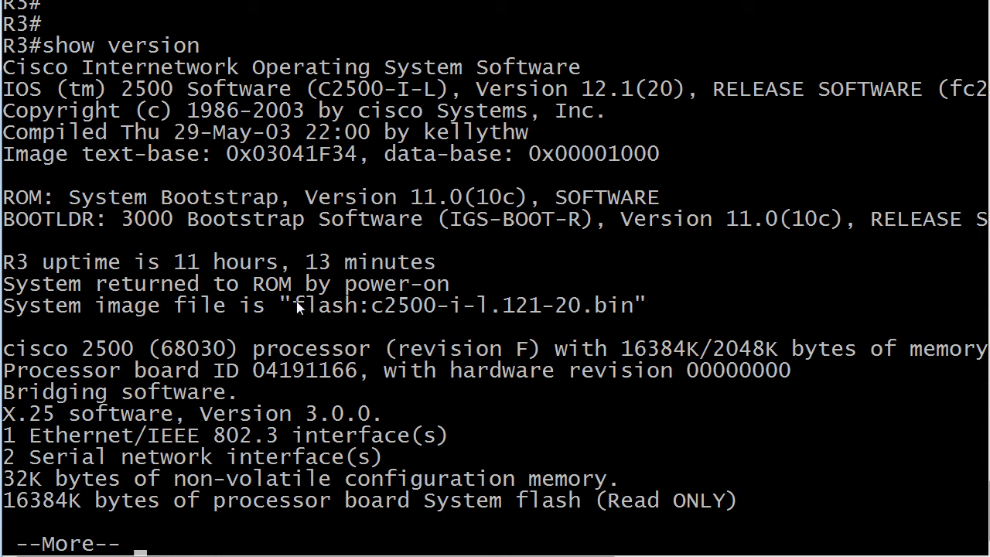
pyautogui.moveTo(390, 303)
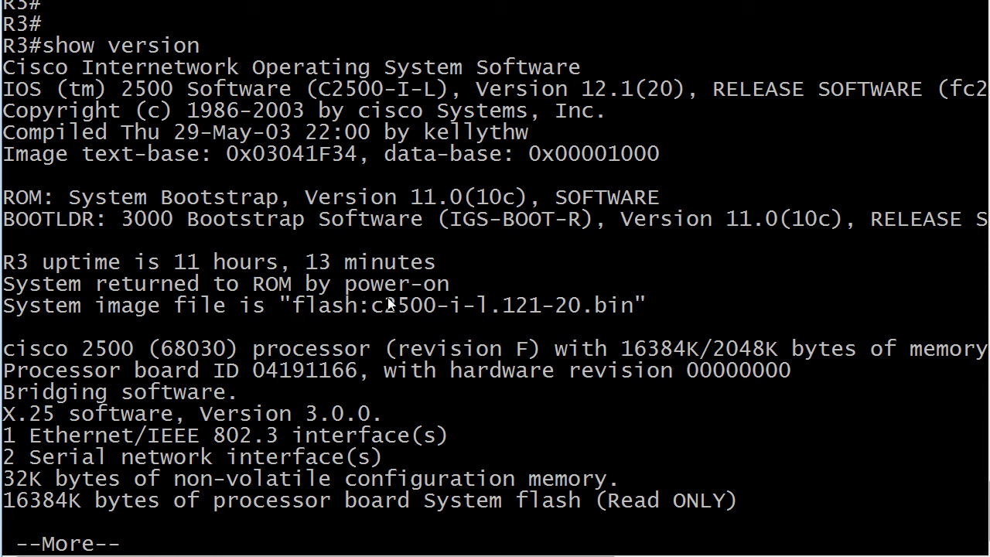
pyautogui.moveTo(441, 325)
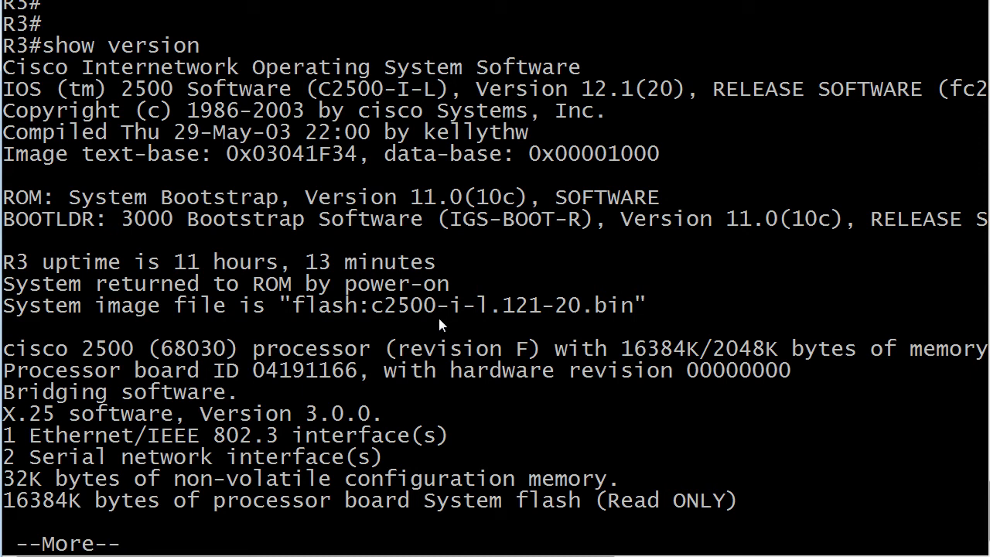
pyautogui.moveTo(151, 539)
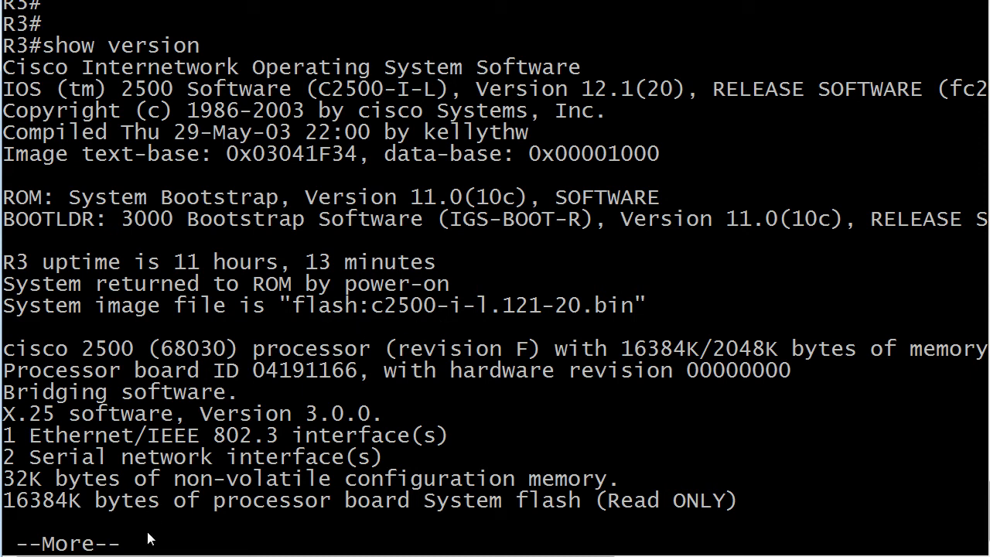
pyautogui.moveTo(357, 101)
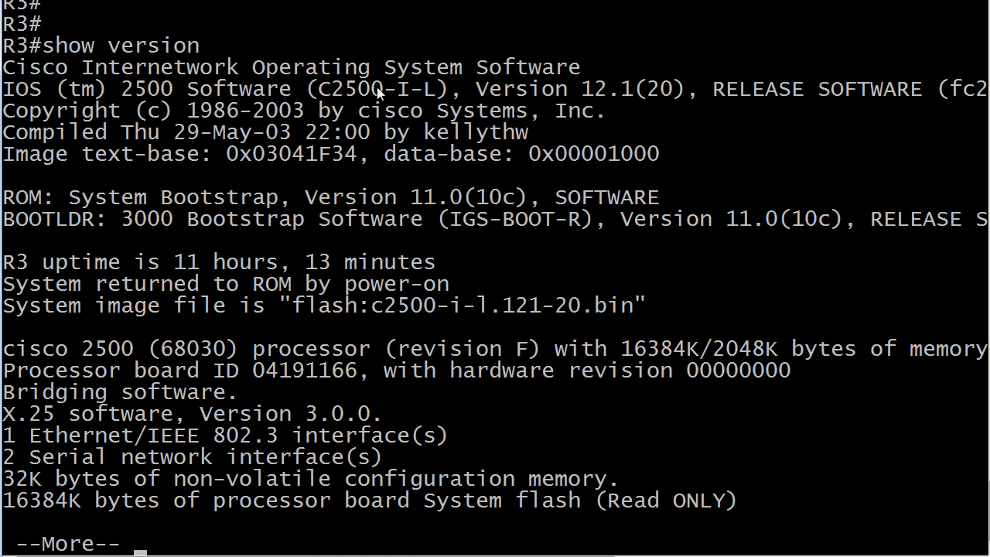
# - Continue past --More-- so R3's show version output ends with configuration register 0x2102
pyautogui.press('space')
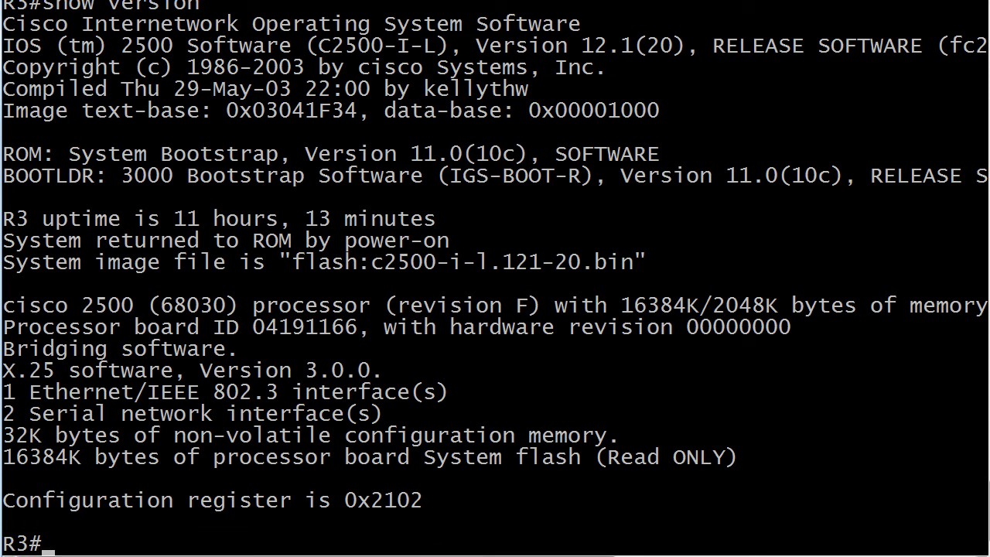
# - Enter global configuration and set R3's config-register to 0x2112 for the next reload
pyautogui.write('con ft')
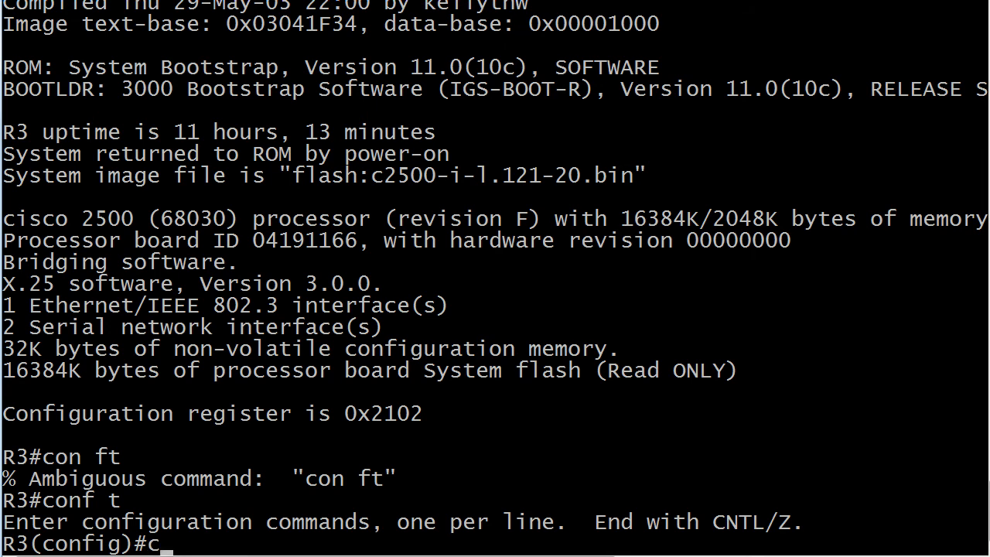
pyautogui.write('onfig-register')
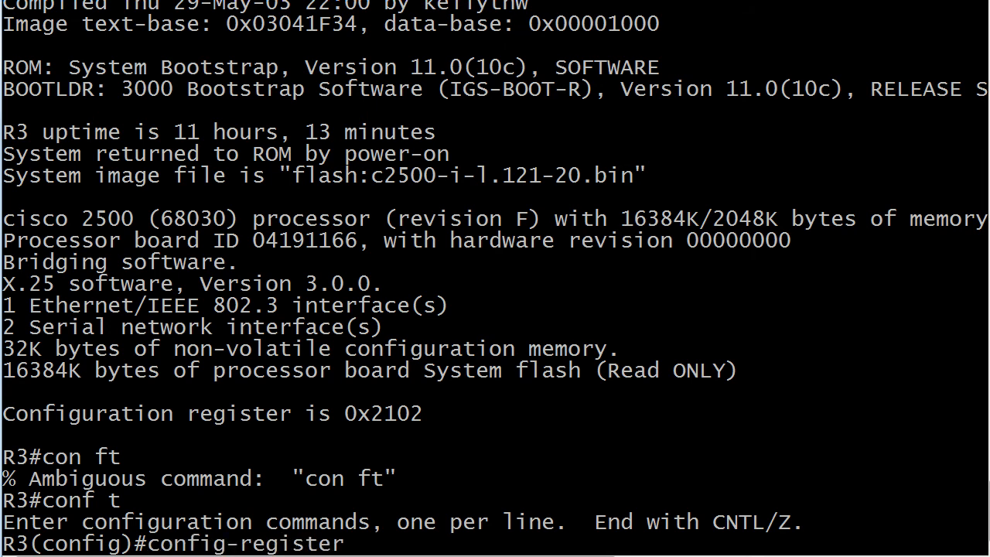
pyautogui.write('0x2112')
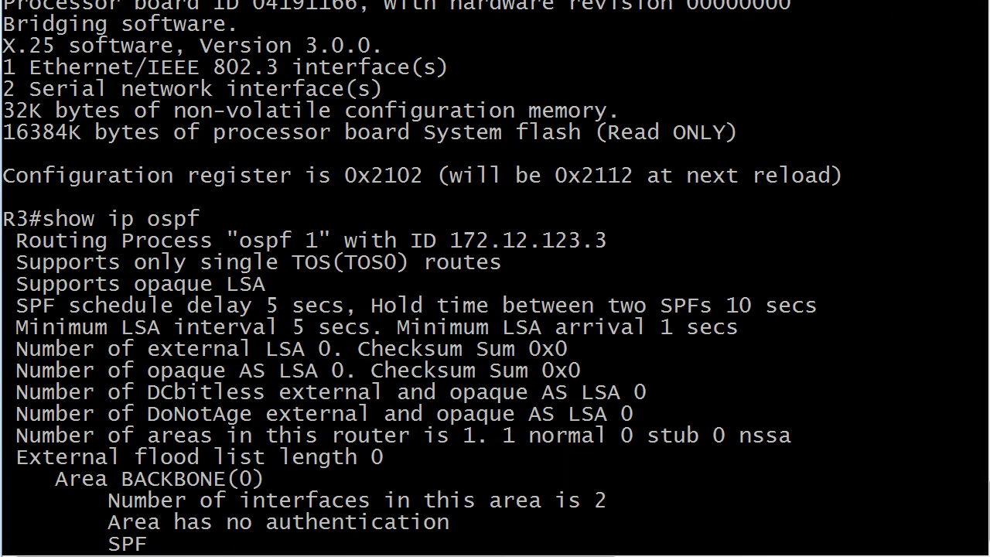
# - Review the pending 0x2112 register, then give OSPF process 1 the router-id 3.3.3.3
pyautogui.scroll(-3)
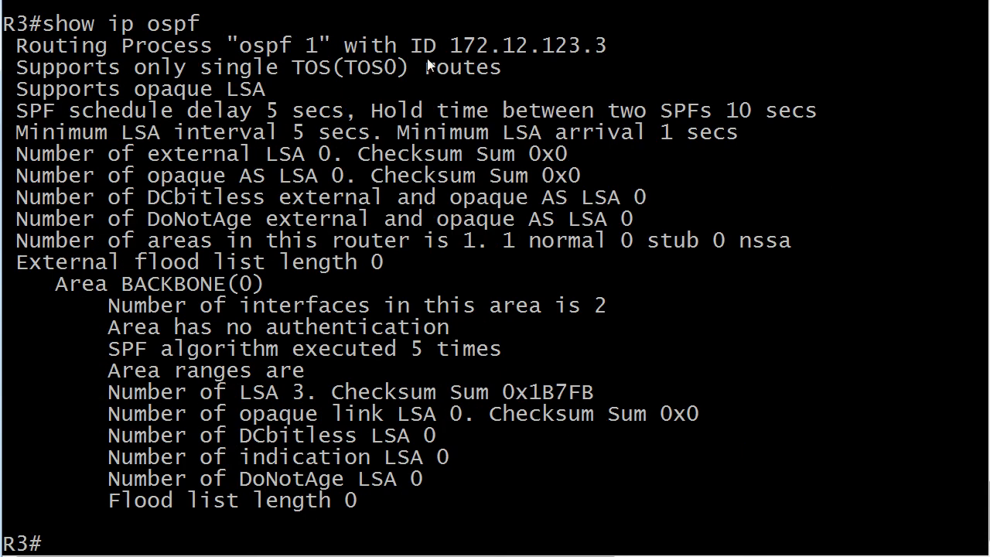
pyautogui.moveTo(535, 59)
pyautogui.write('conf t')
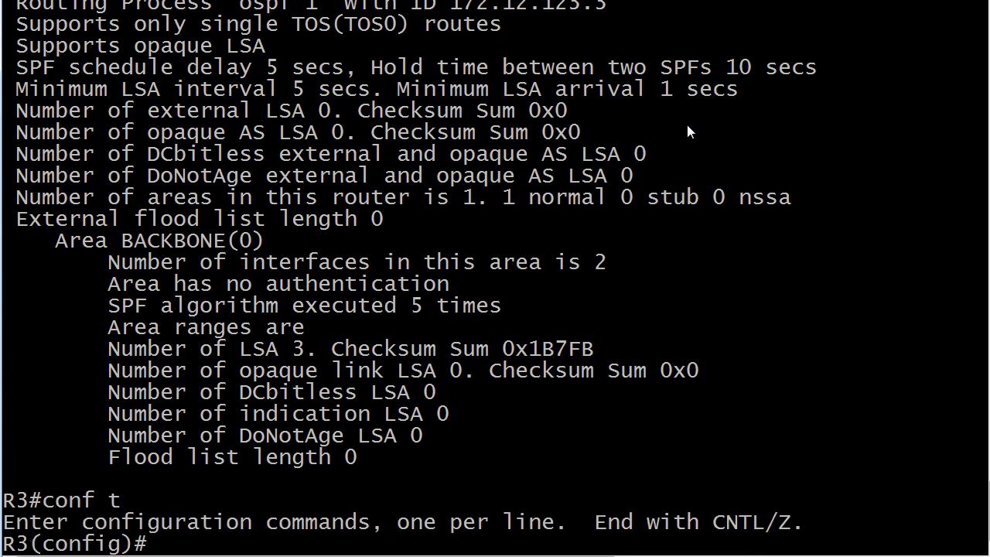
pyautogui.write('router ospf')
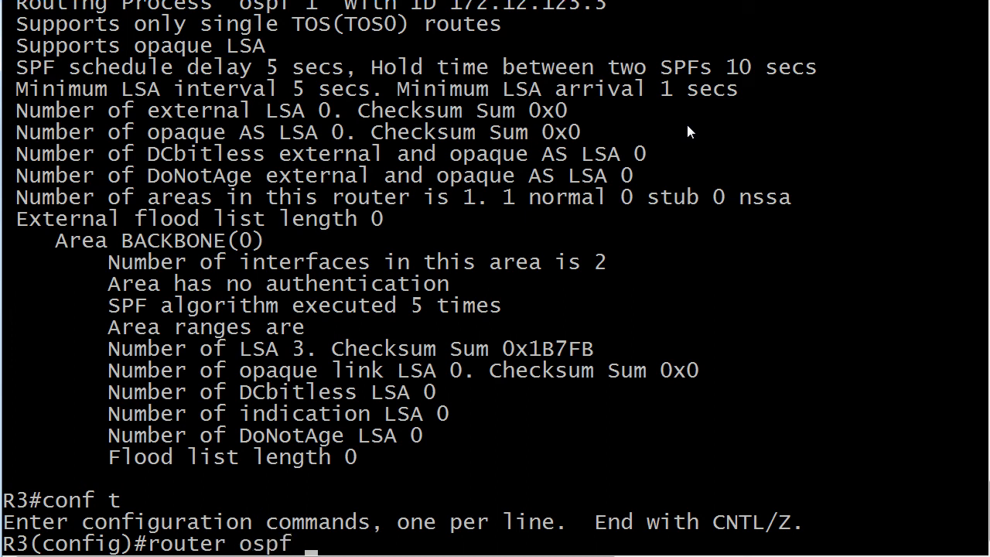
pyautogui.write('1')
pyautogui.write('router-id')
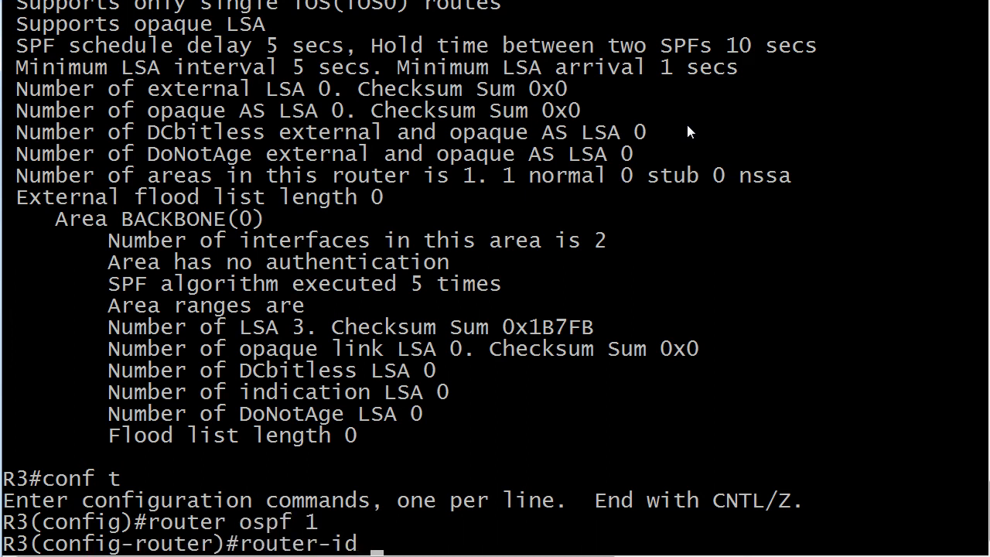
pyautogui.write('3.3.3.3')
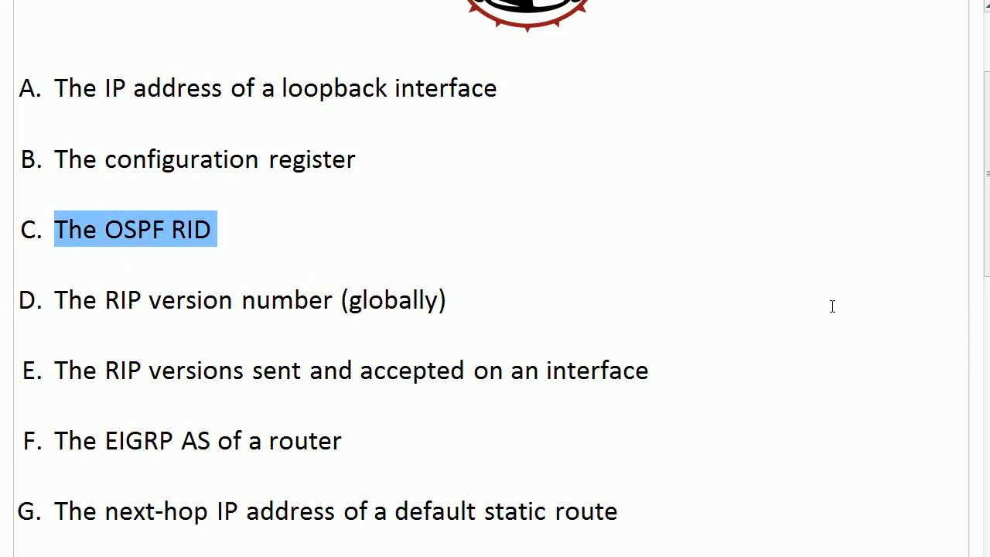
pyautogui.moveTo(985, 158)
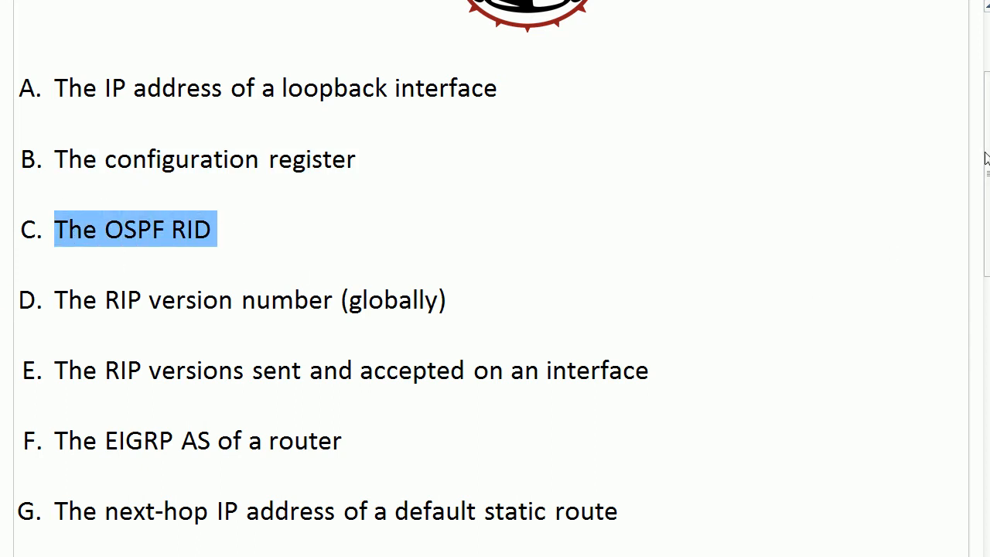